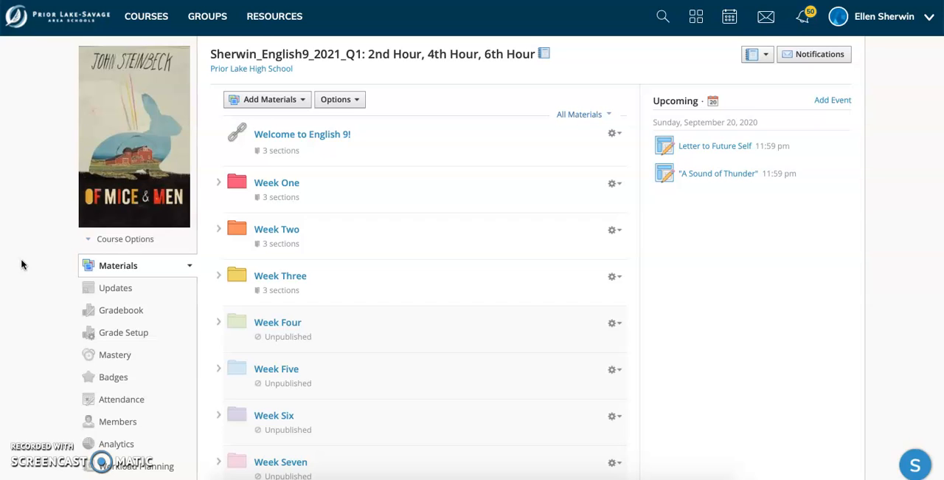
mouse_move(281, 276)
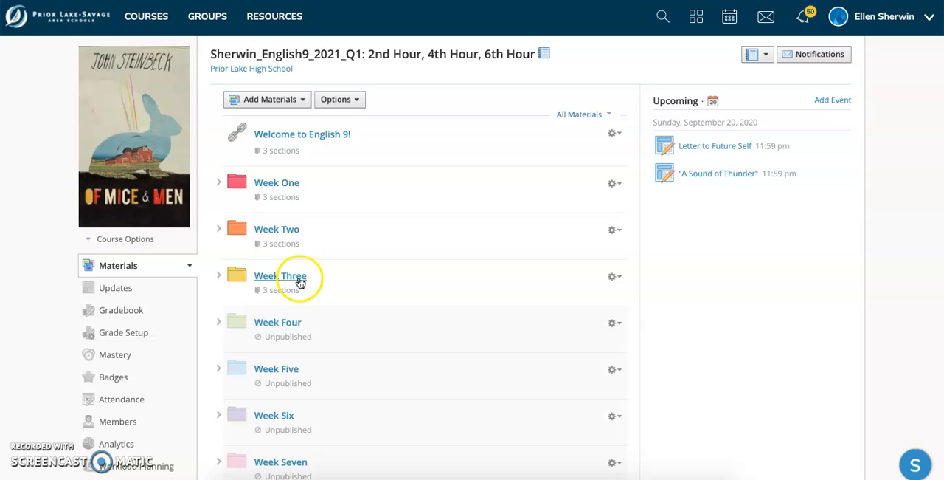
Step: Open the Week Three folder in the English 9 course Materials list
left_click(281, 276)
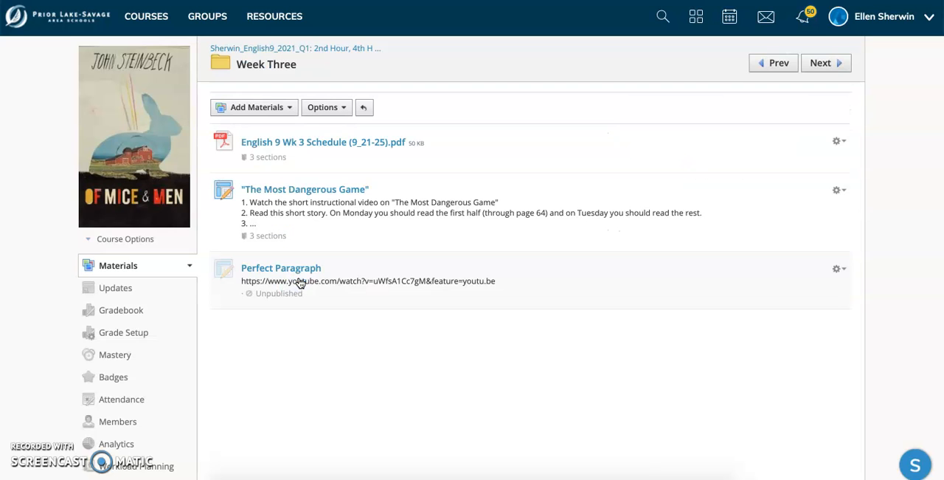
mouse_move(387, 142)
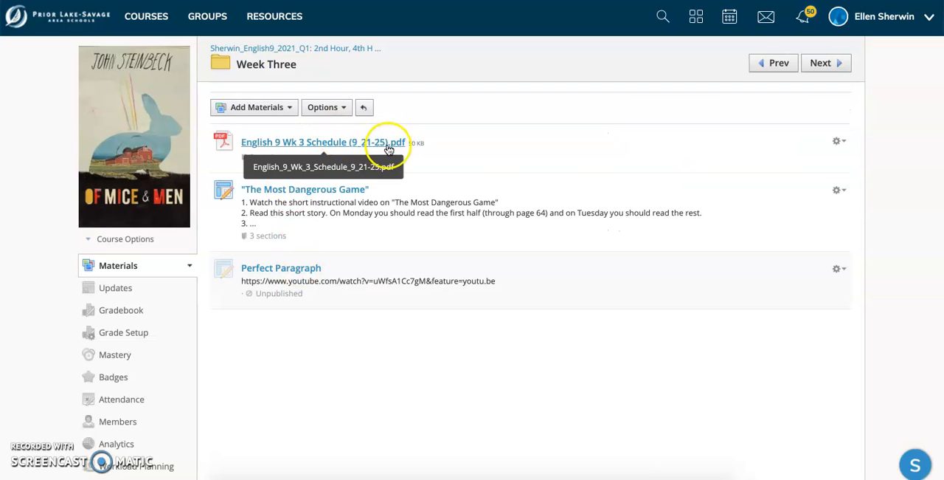
Step: View the English 9 Wk 3 Schedule (9_21-25).pdf and scroll into its task table
left_click(323, 142)
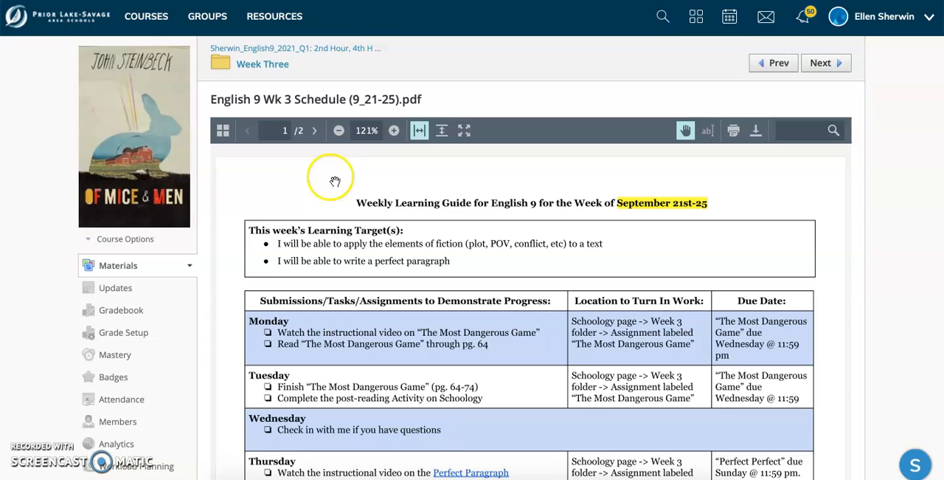
scroll("down", 3)
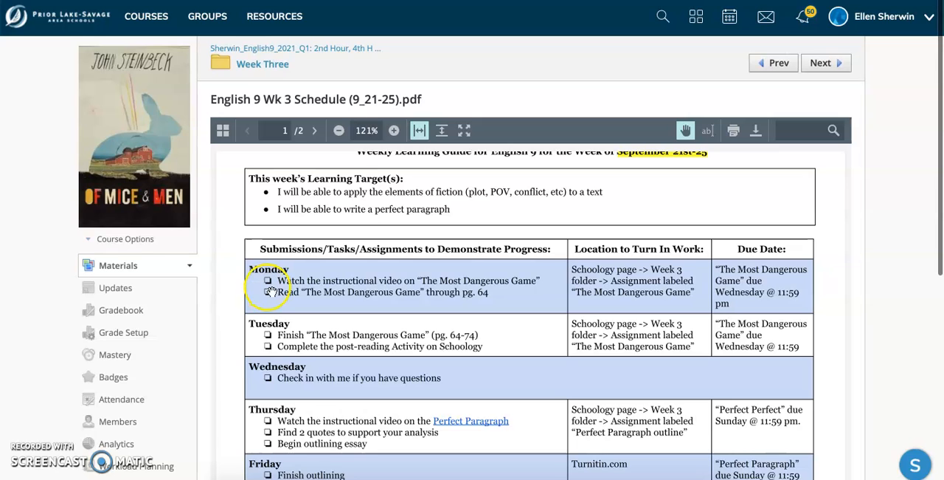
mouse_move(384, 306)
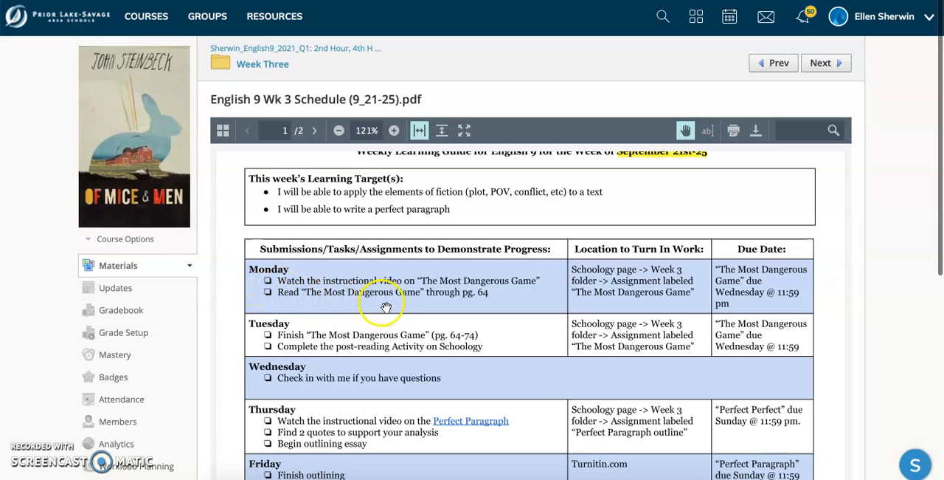
mouse_move(401, 305)
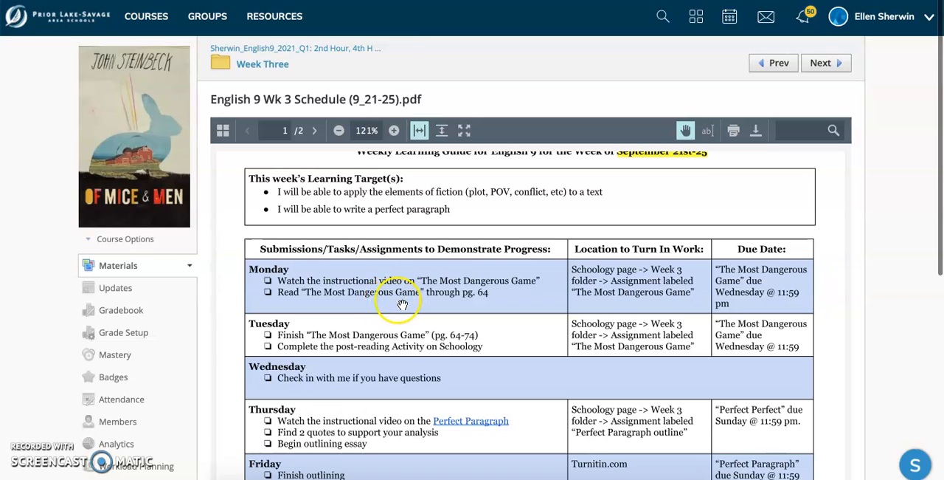
mouse_move(448, 301)
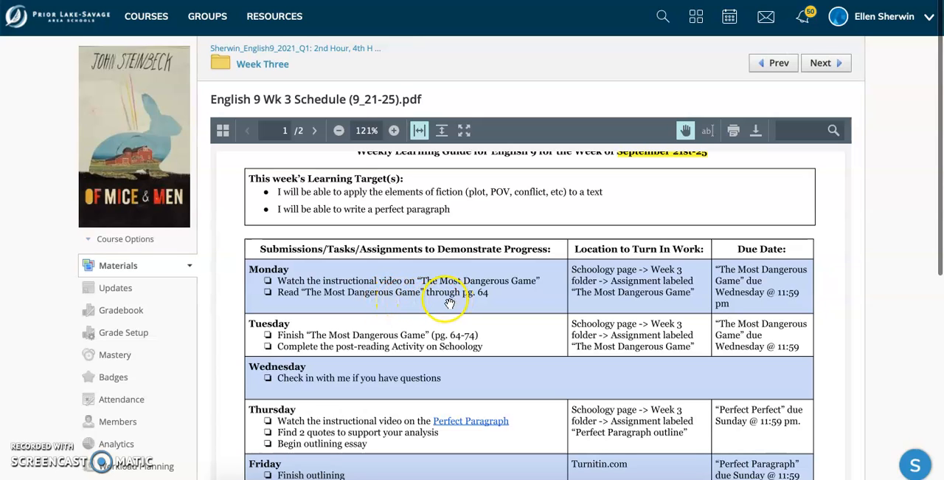
mouse_move(481, 301)
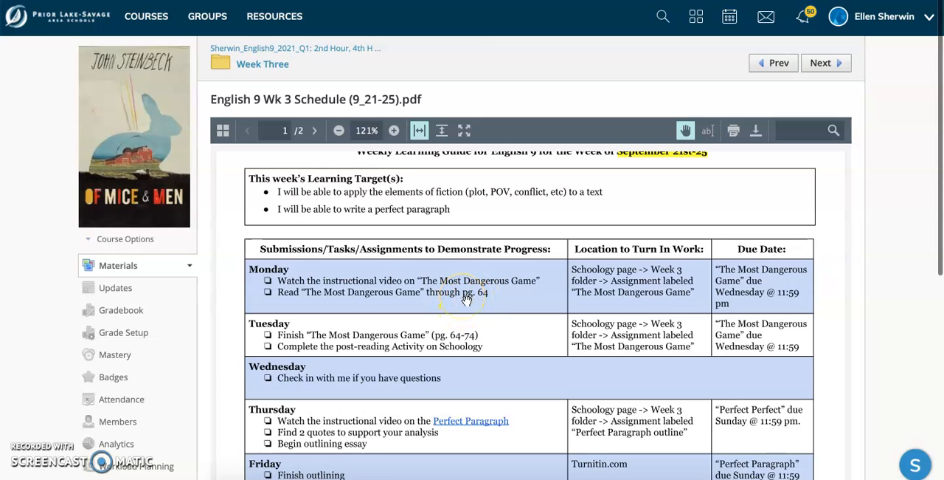
mouse_move(490, 340)
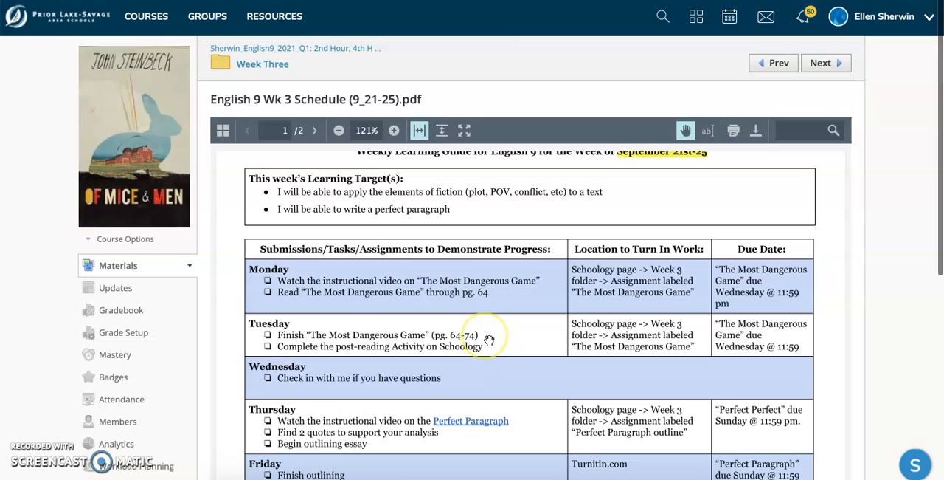
mouse_move(449, 287)
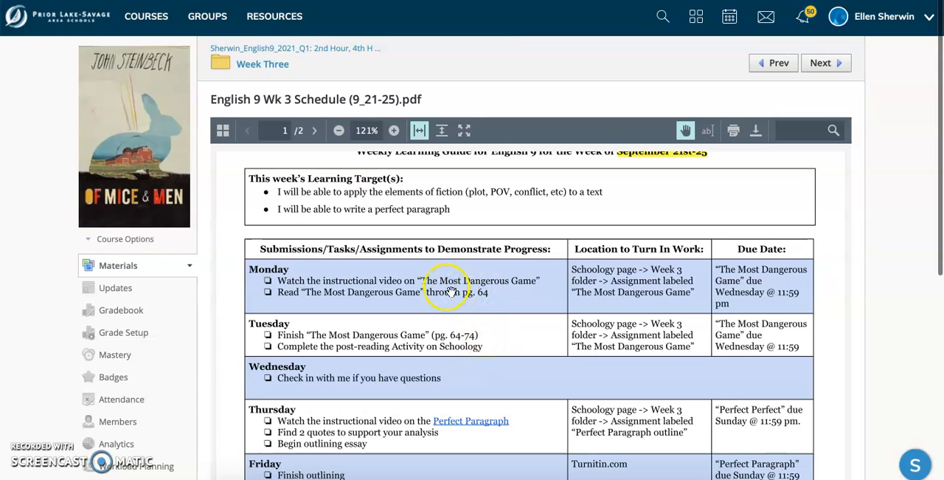
mouse_move(479, 287)
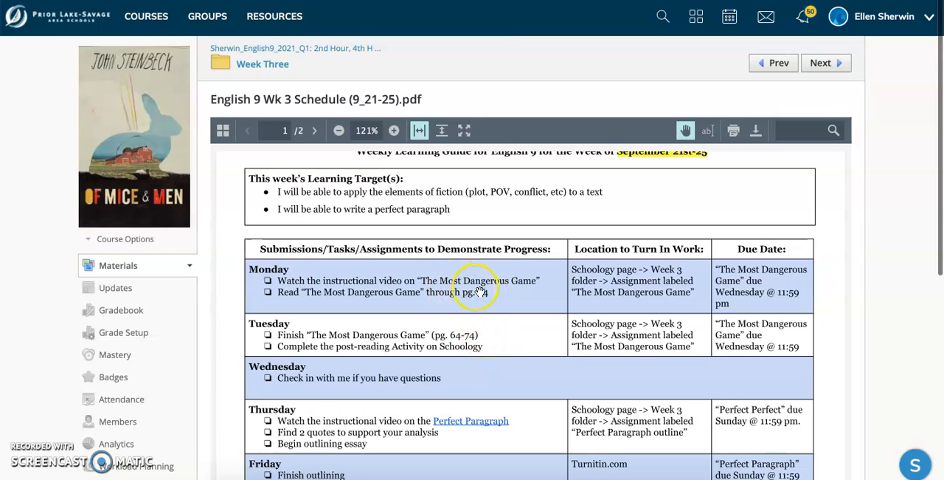
mouse_move(377, 342)
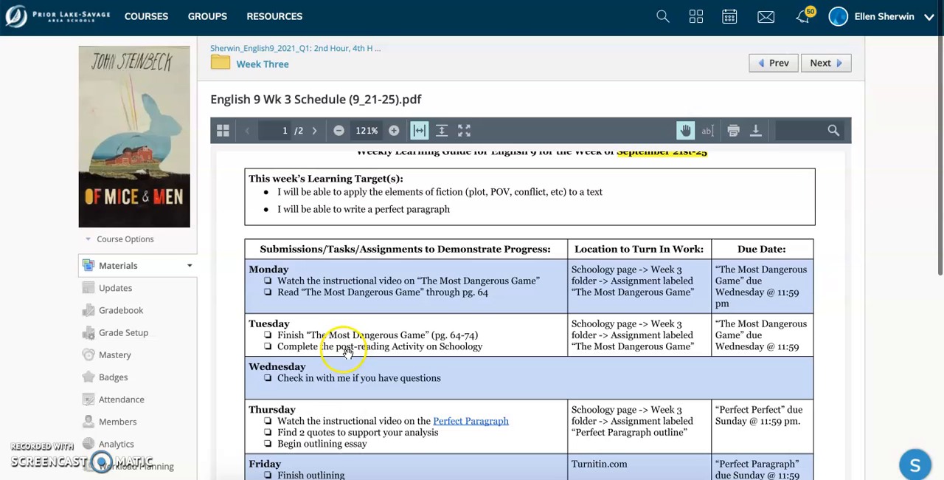
mouse_move(457, 355)
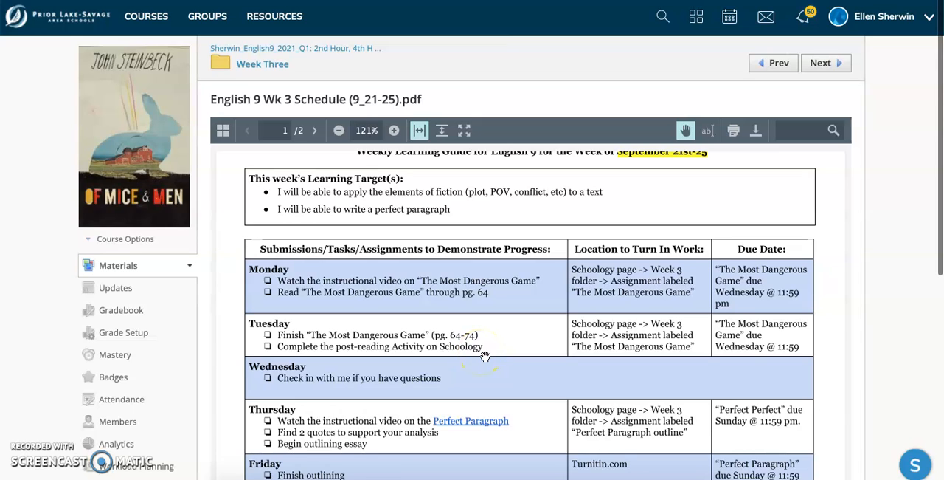
Step: Scroll through the rest of the schedule table to Friday, then return to the Week Three folder
scroll("down", 3)
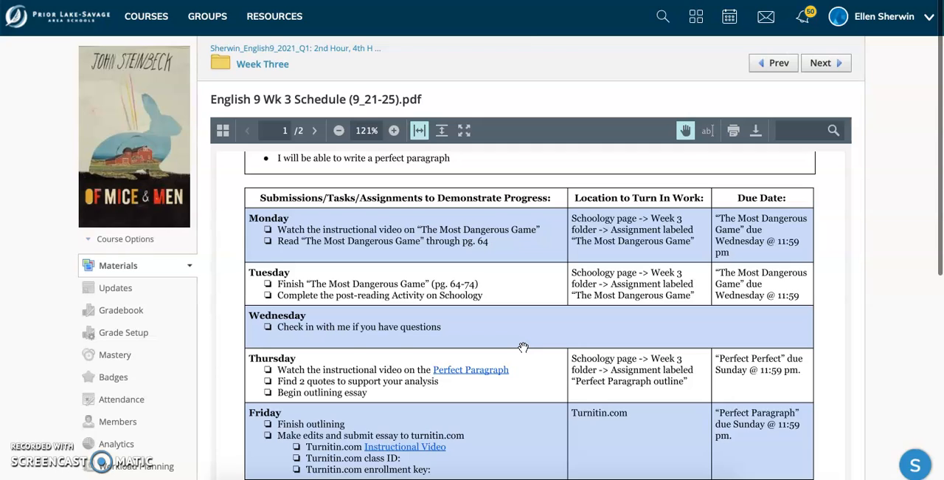
mouse_move(537, 428)
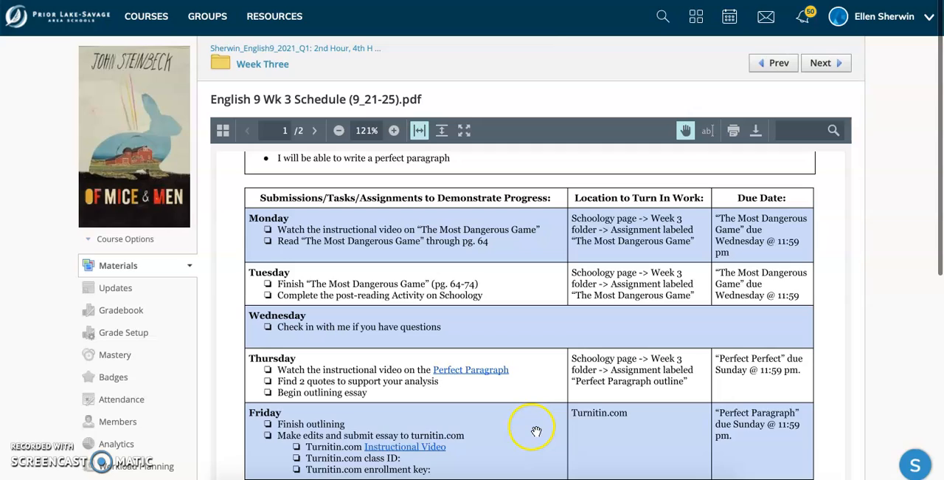
mouse_move(548, 382)
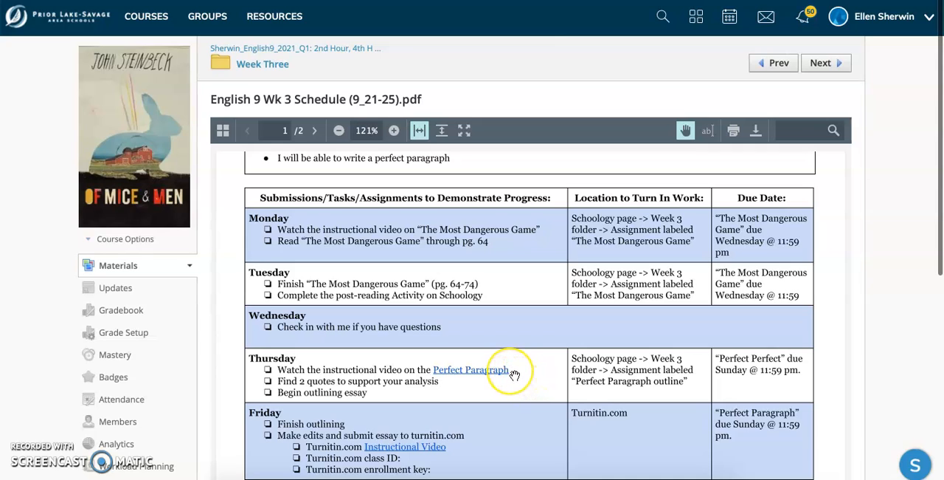
mouse_move(513, 372)
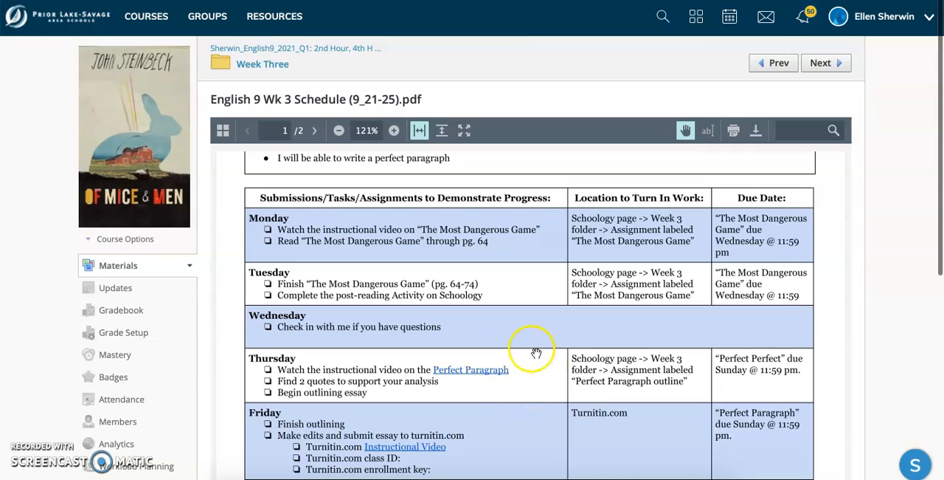
mouse_move(517, 344)
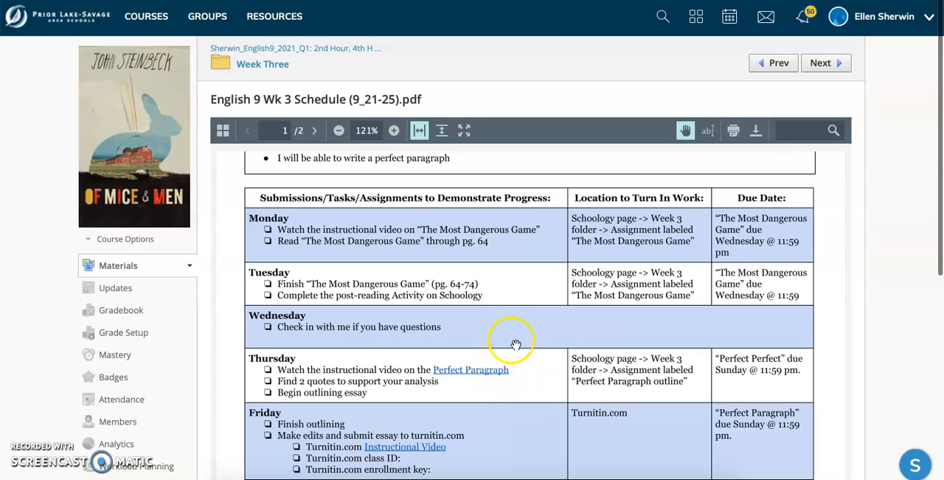
mouse_move(523, 378)
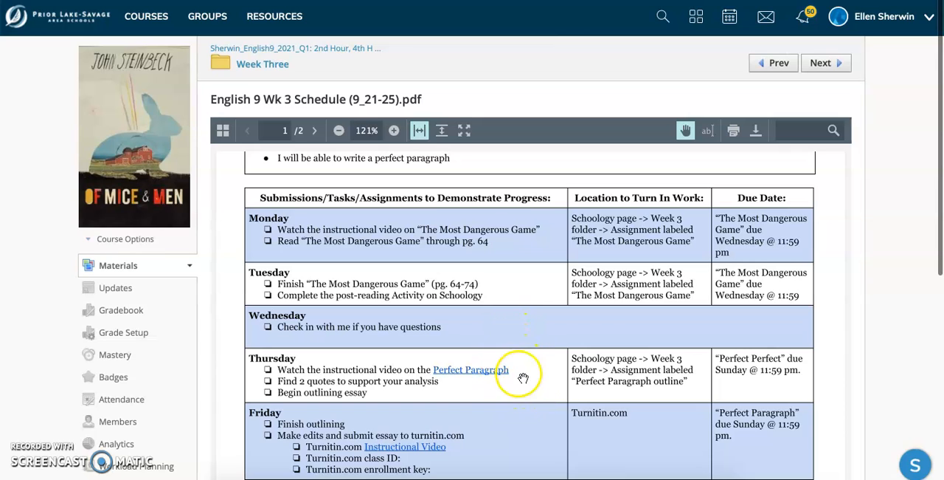
mouse_move(541, 380)
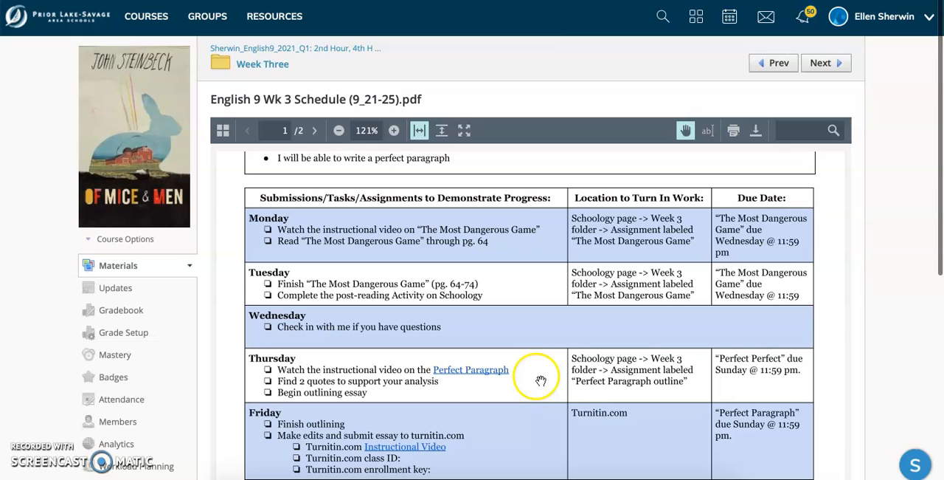
mouse_move(530, 283)
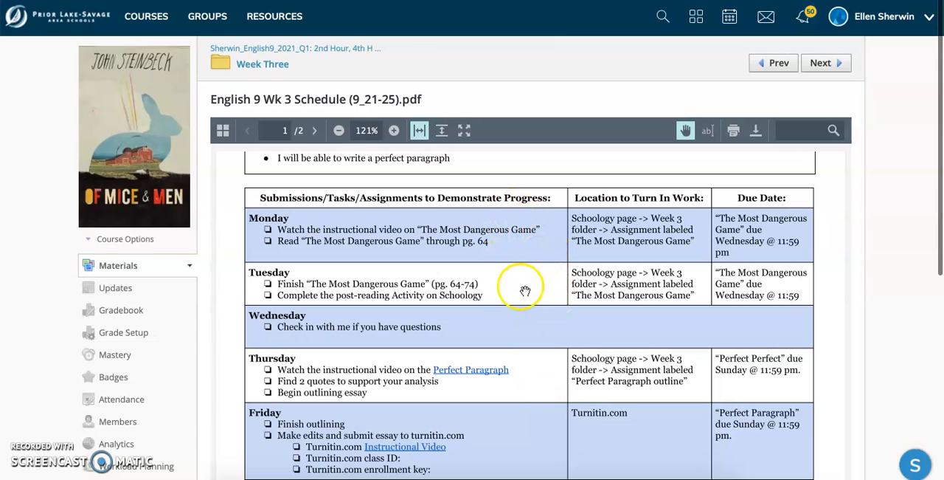
mouse_move(518, 391)
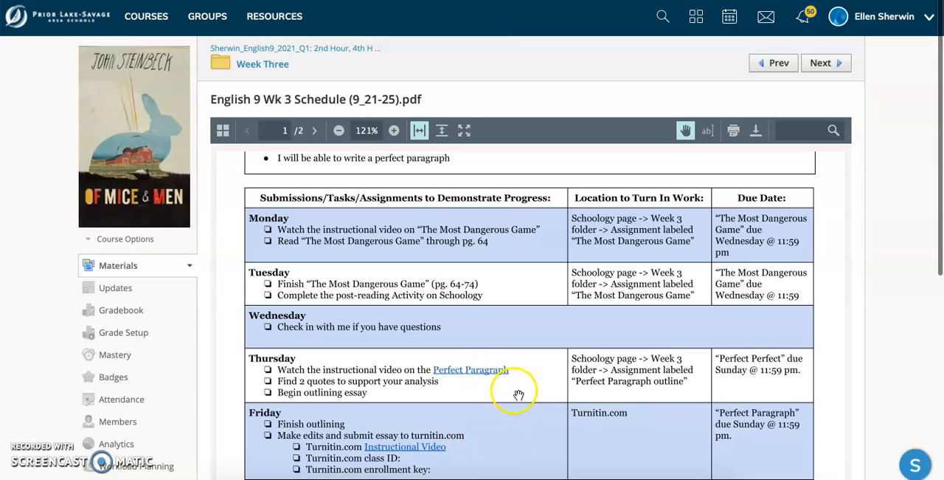
mouse_move(495, 444)
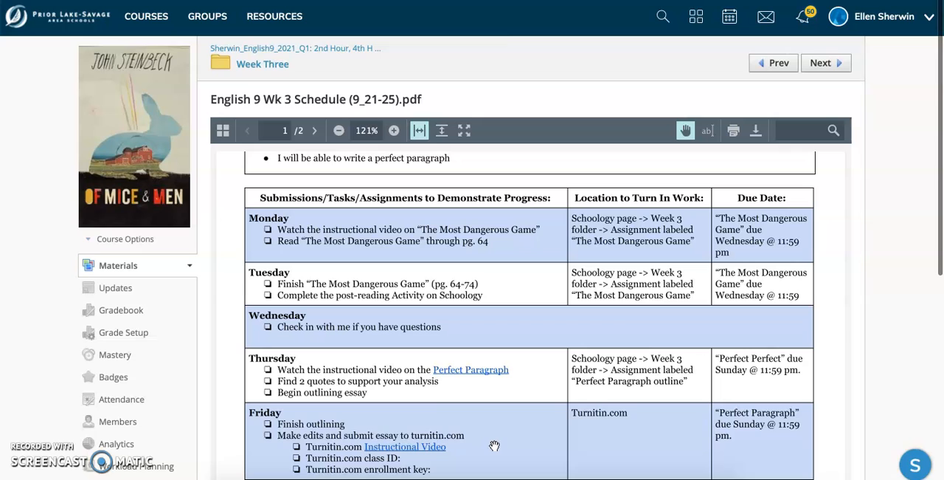
mouse_move(431, 253)
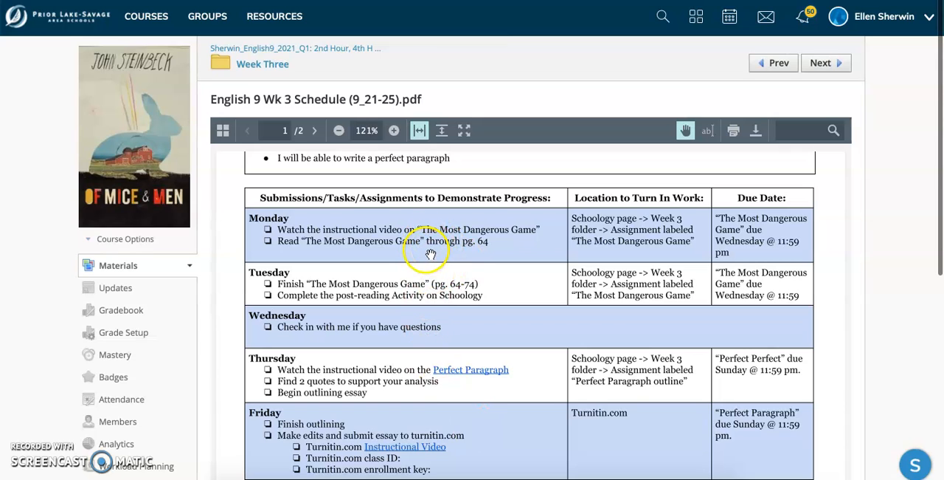
mouse_move(451, 298)
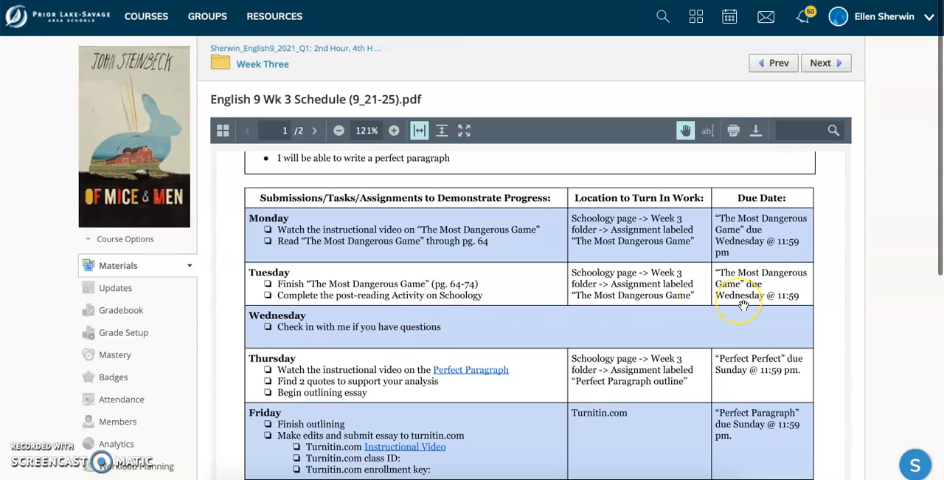
mouse_move(517, 387)
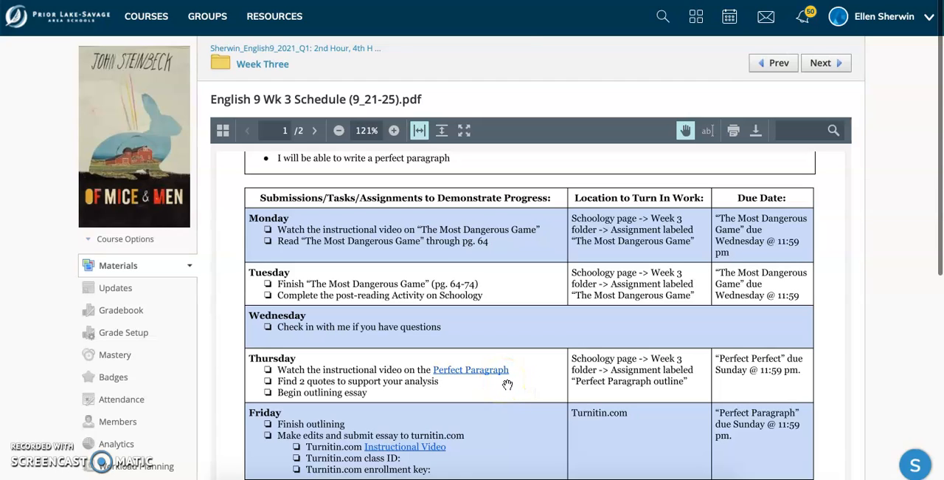
mouse_move(499, 311)
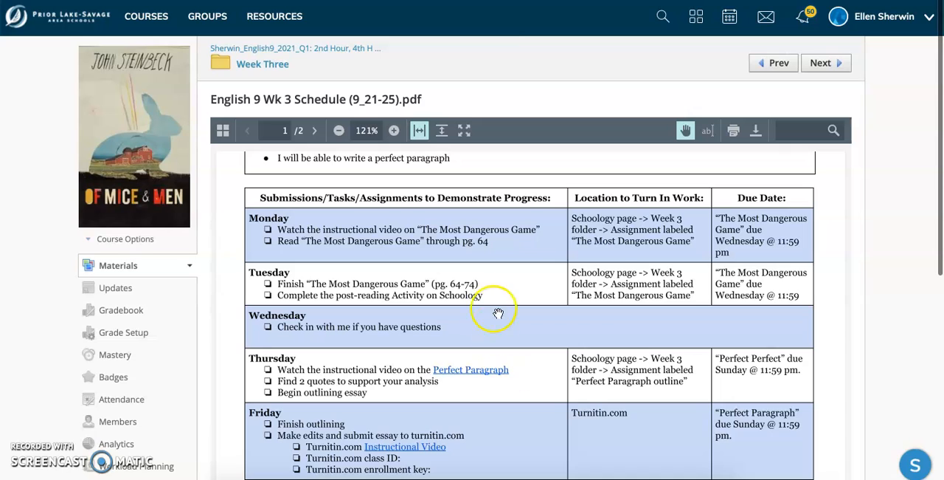
mouse_move(756, 303)
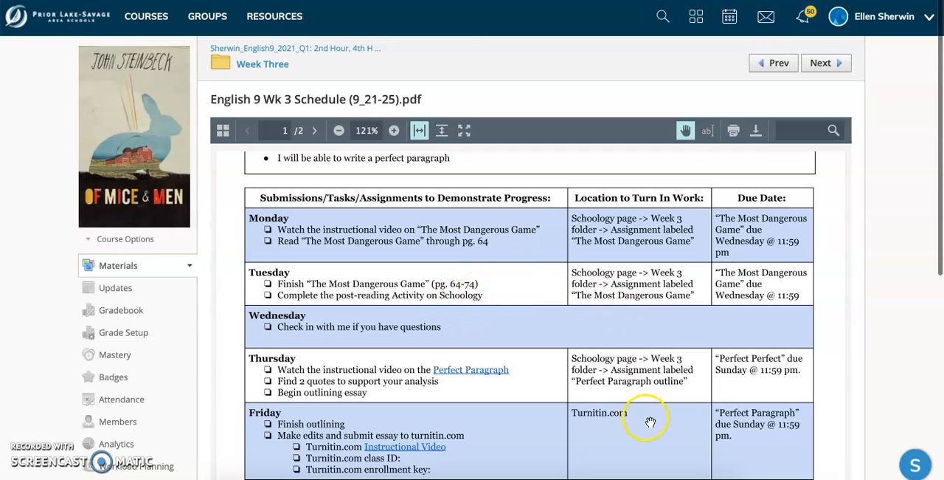
mouse_move(716, 398)
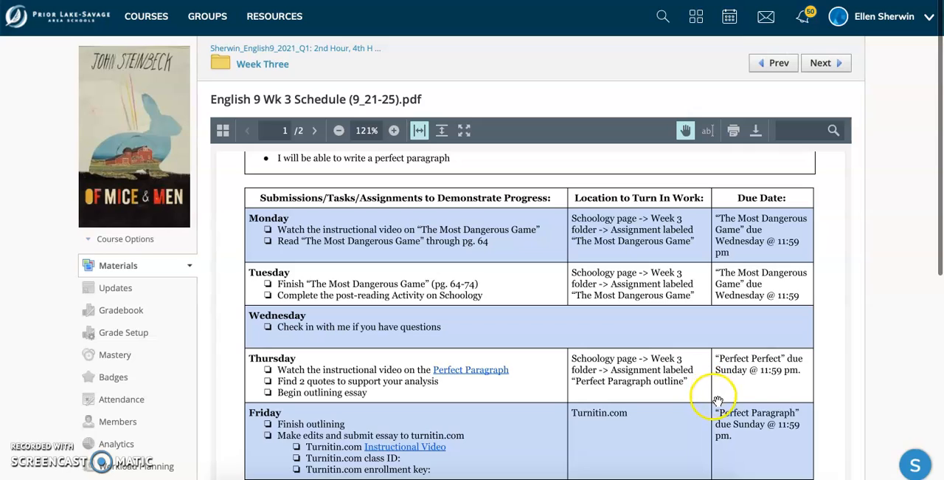
mouse_move(750, 428)
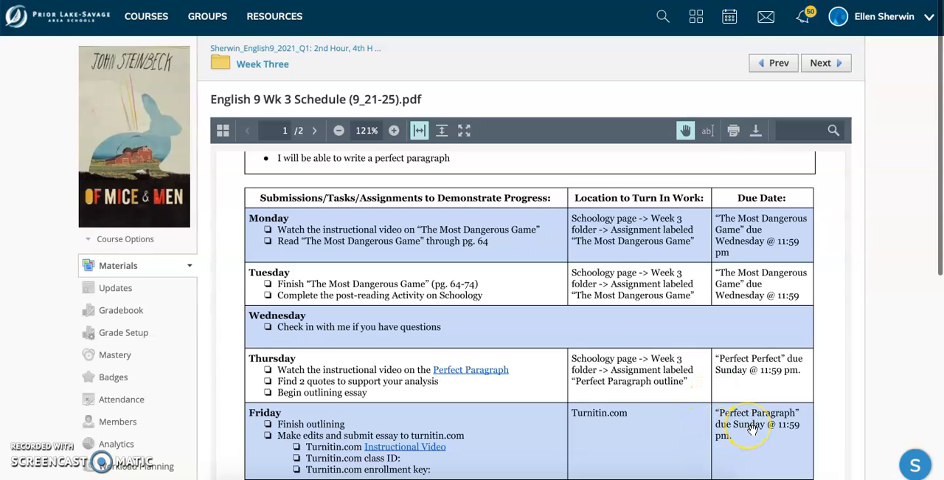
mouse_move(646, 430)
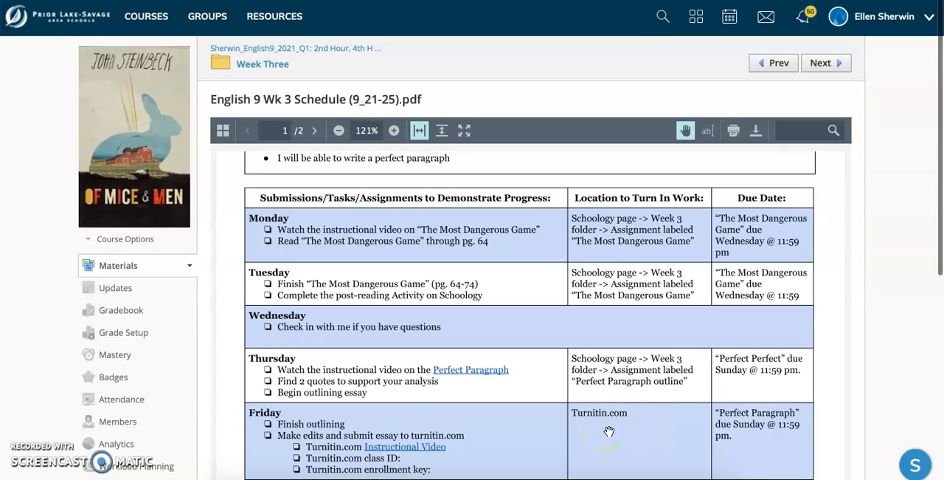
mouse_move(404, 452)
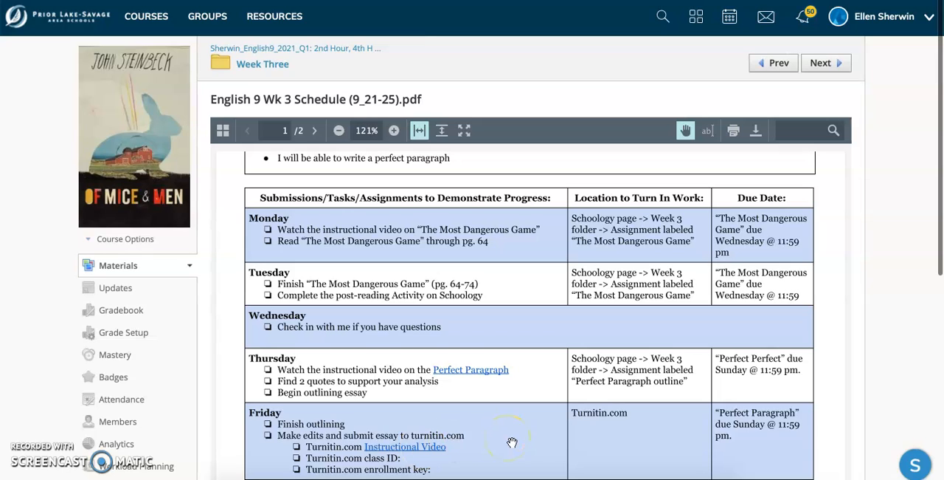
left_click(263, 65)
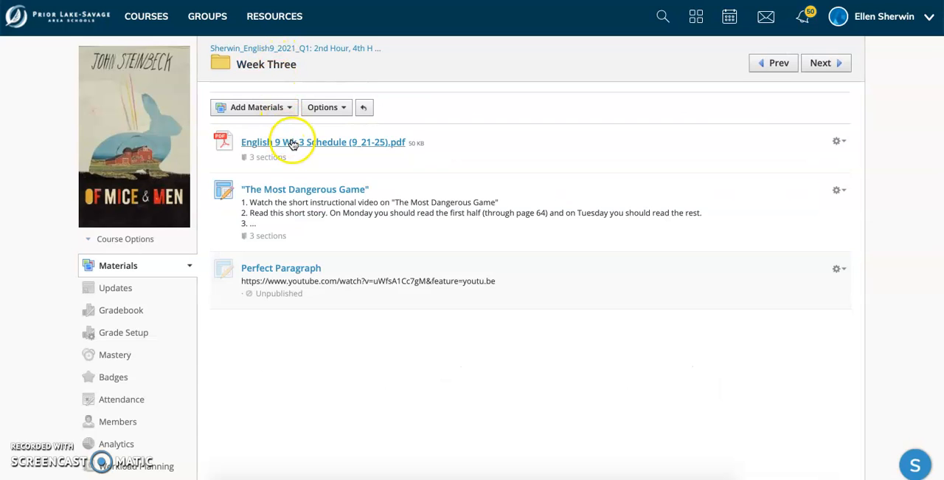
mouse_move(258, 189)
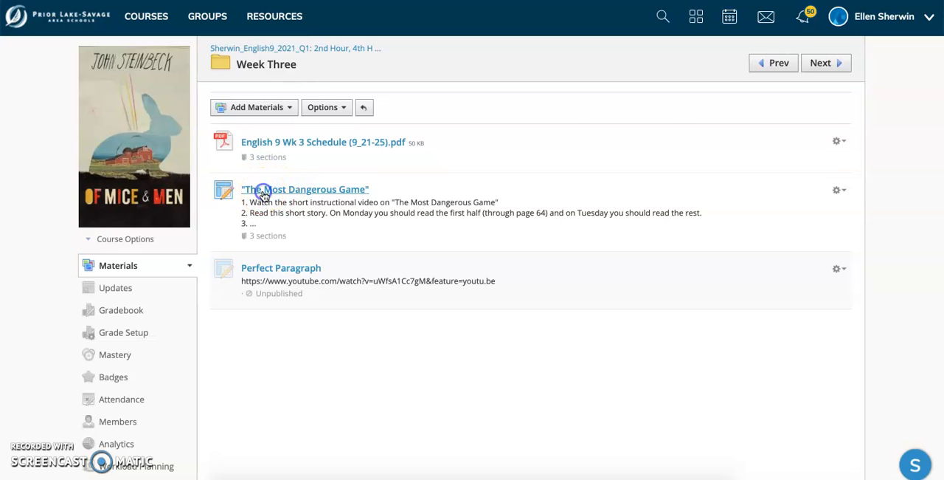
Step: View "The Most Dangerous Game" assignment page with its reading and pic-collage instructions
left_click(304, 188)
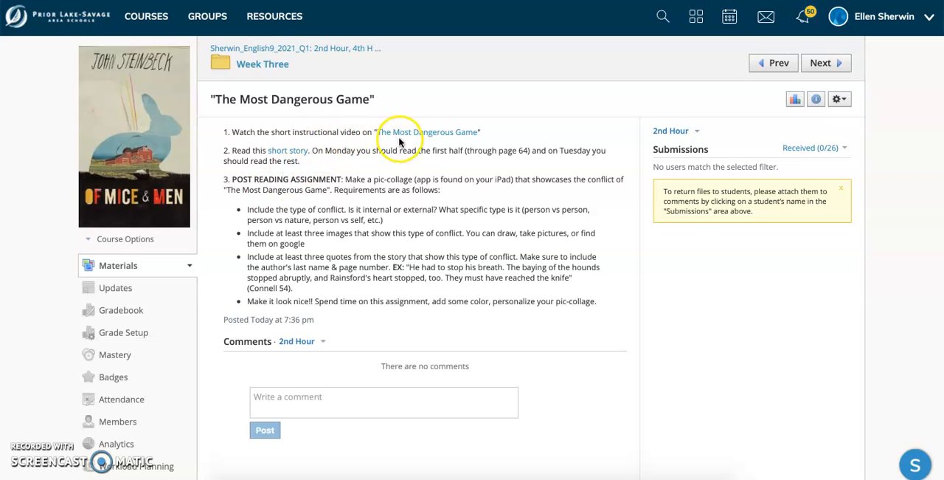
mouse_move(399, 141)
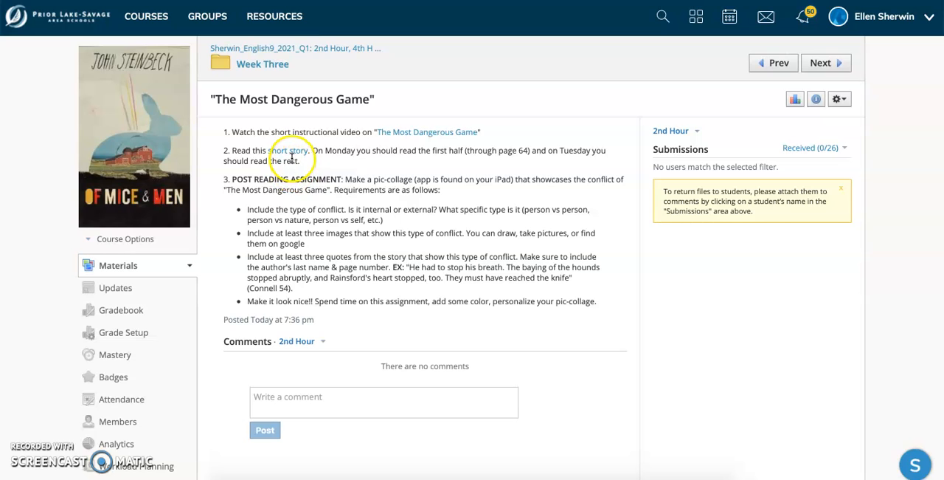
mouse_move(558, 183)
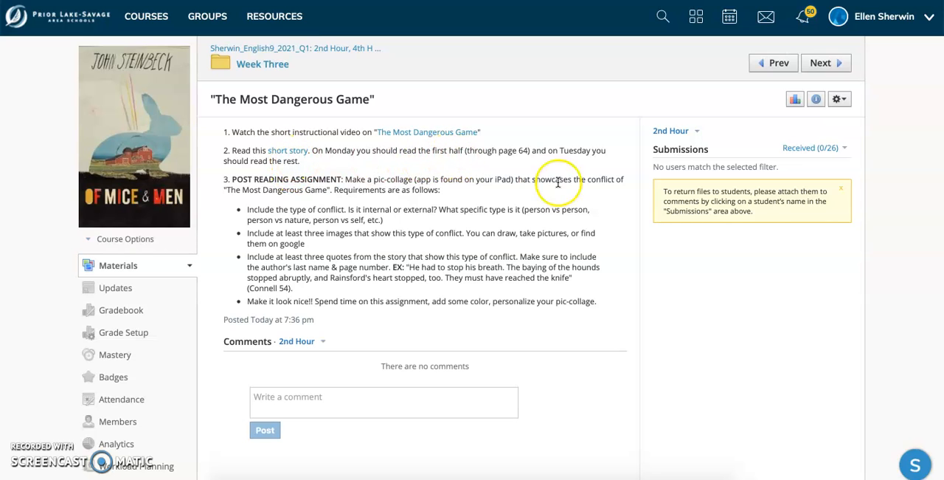
mouse_move(288, 205)
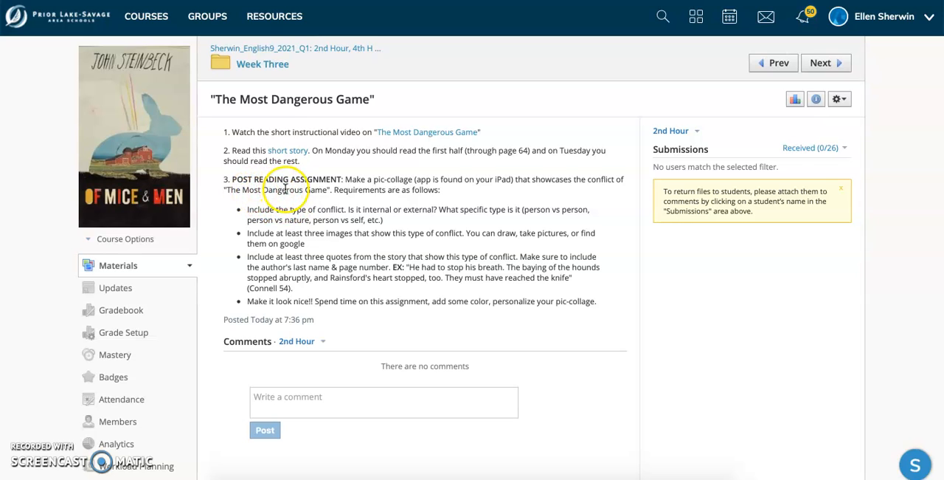
mouse_move(366, 195)
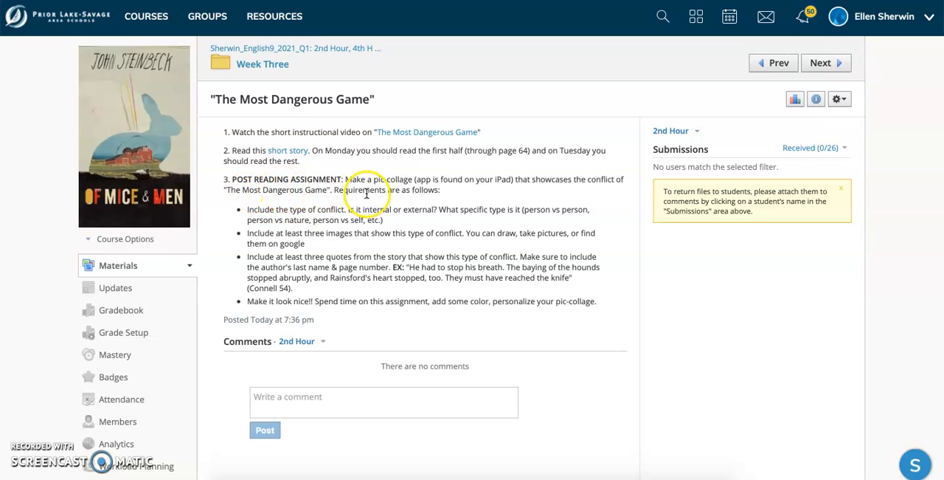
mouse_move(490, 192)
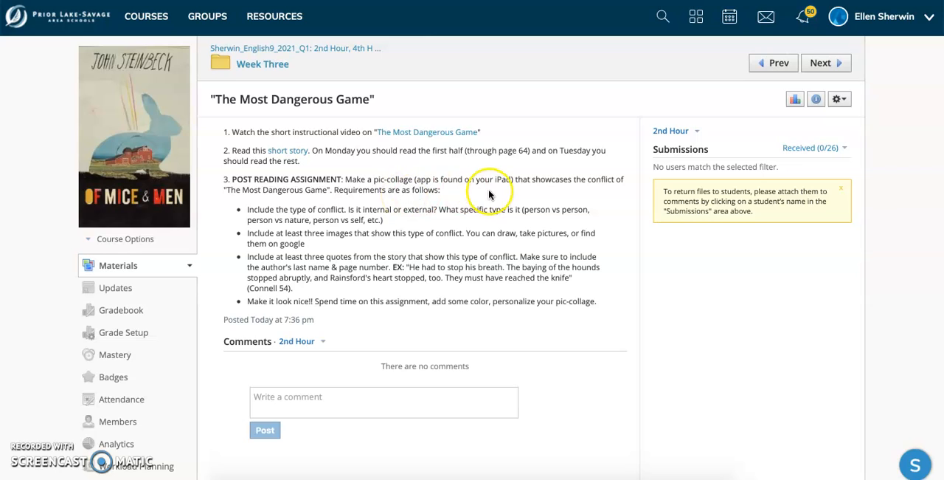
mouse_move(553, 205)
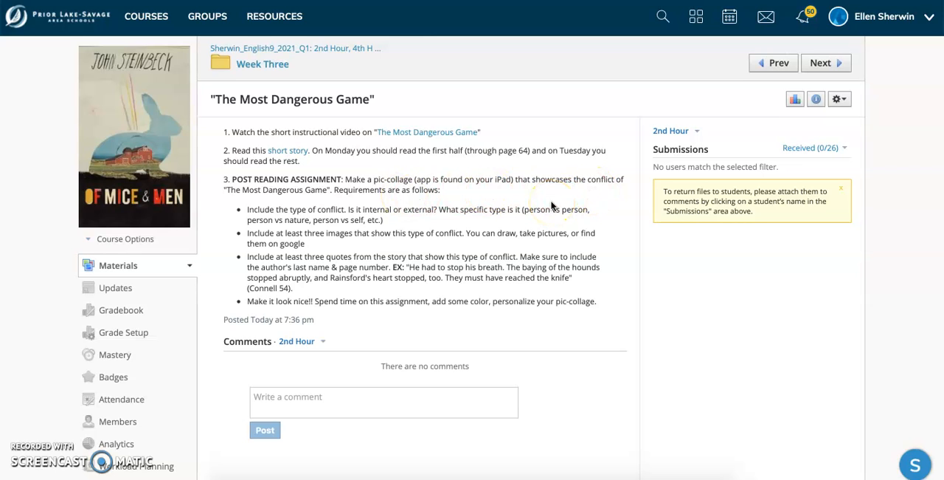
mouse_move(549, 256)
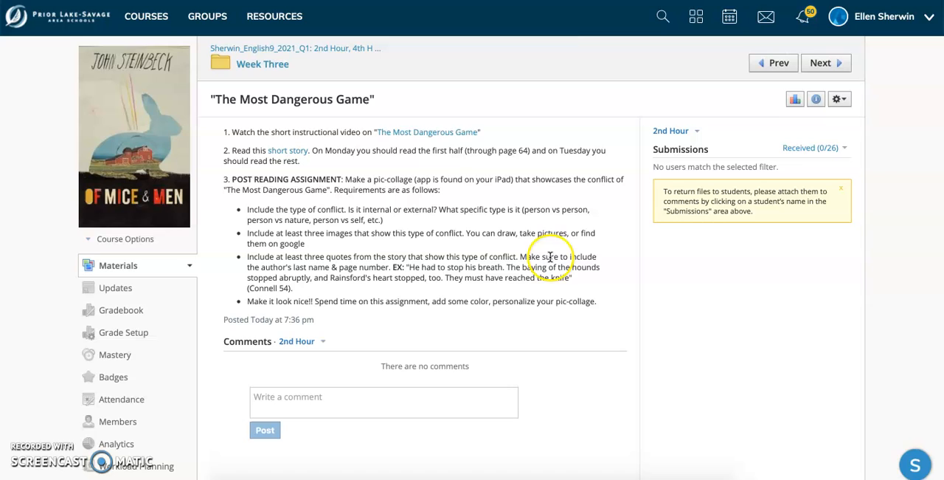
mouse_move(455, 195)
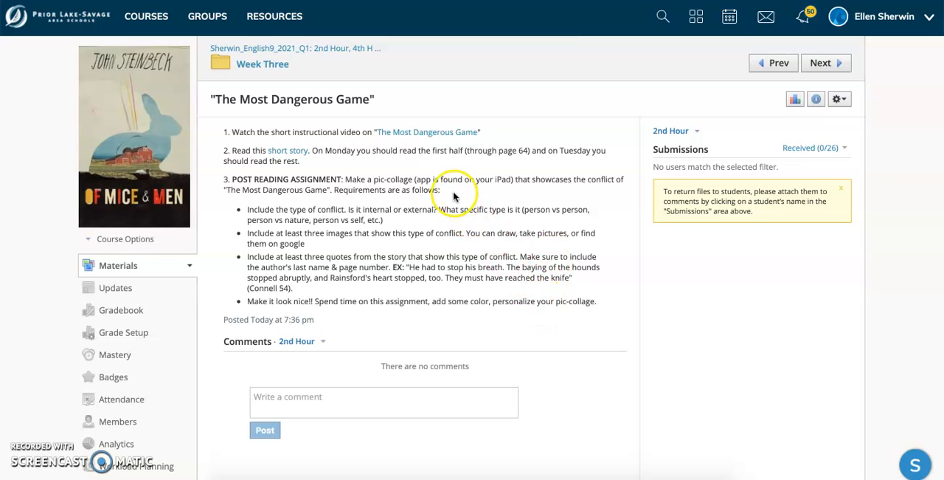
mouse_move(450, 200)
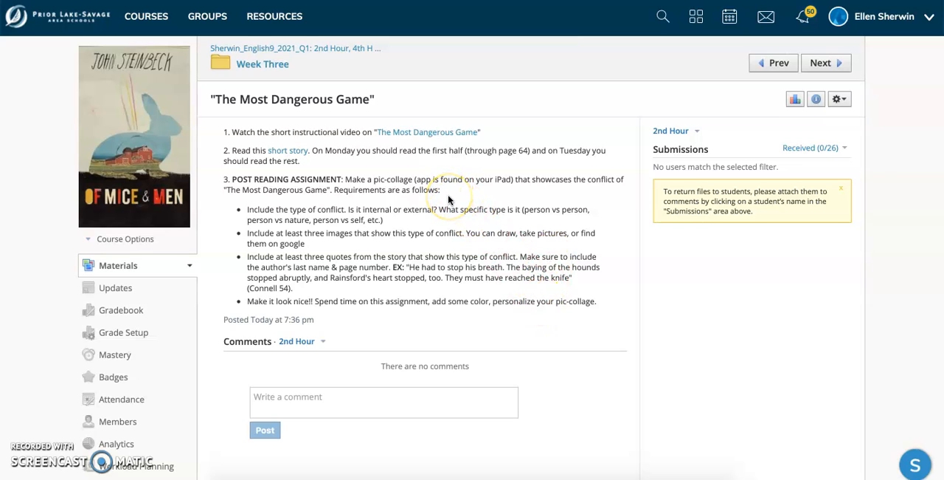
mouse_move(448, 200)
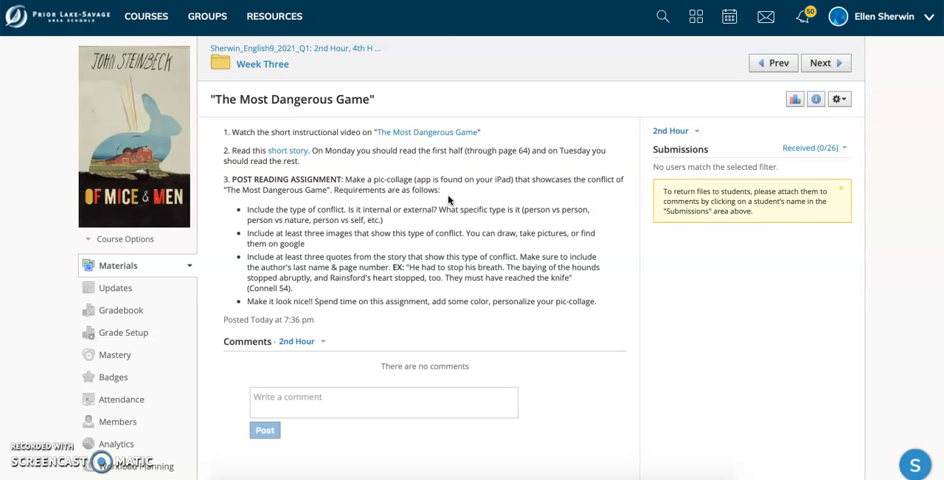
mouse_move(334, 180)
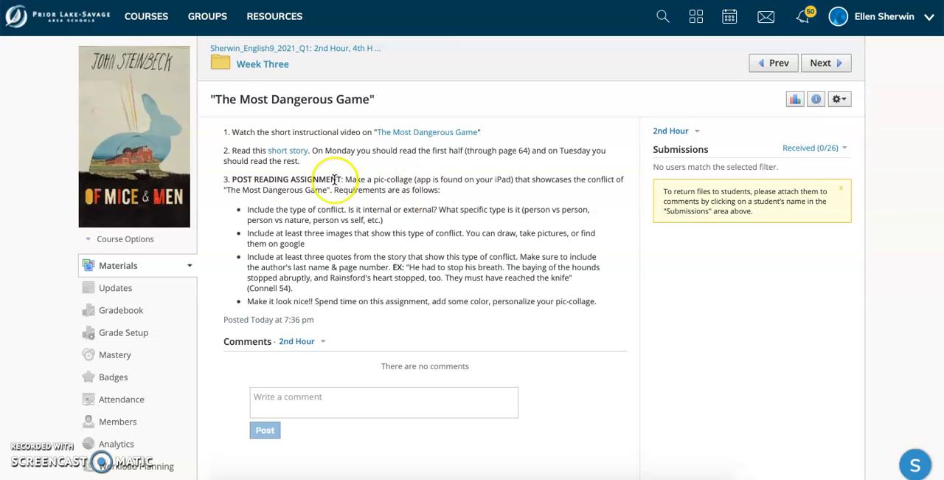
mouse_move(230, 212)
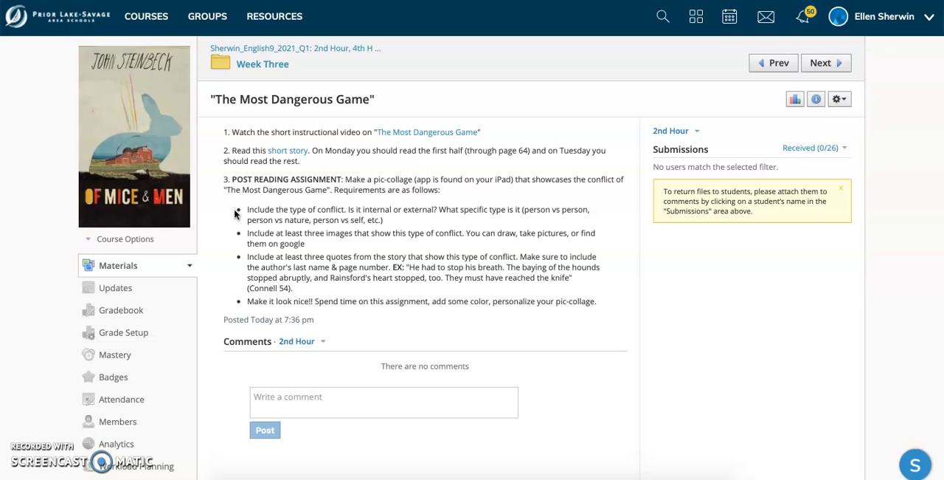
mouse_move(225, 247)
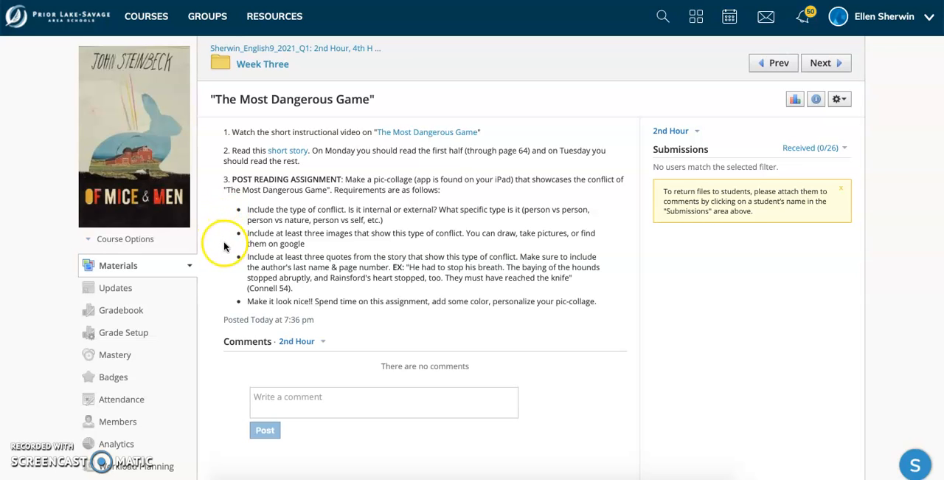
mouse_move(219, 287)
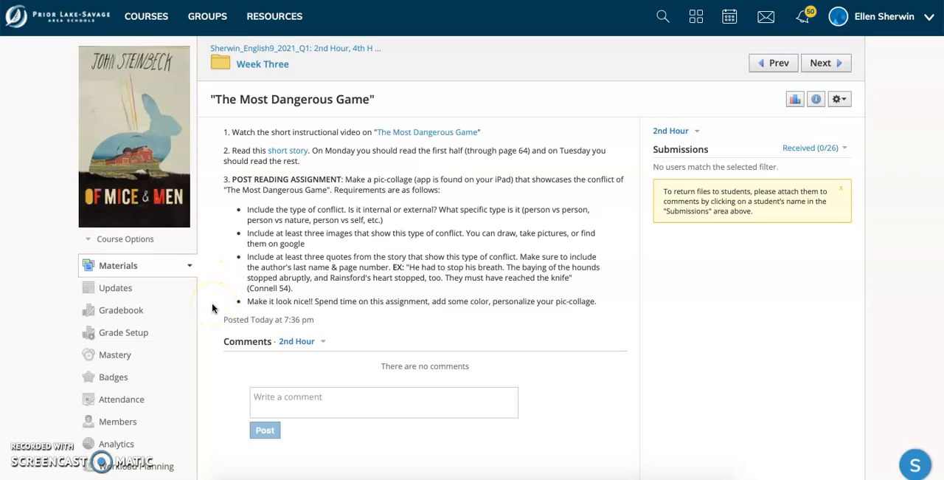
mouse_move(220, 208)
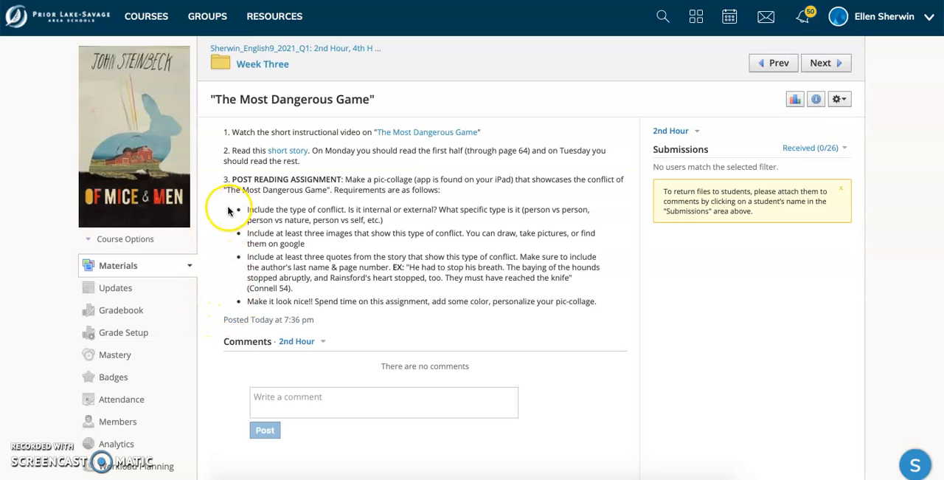
mouse_move(222, 305)
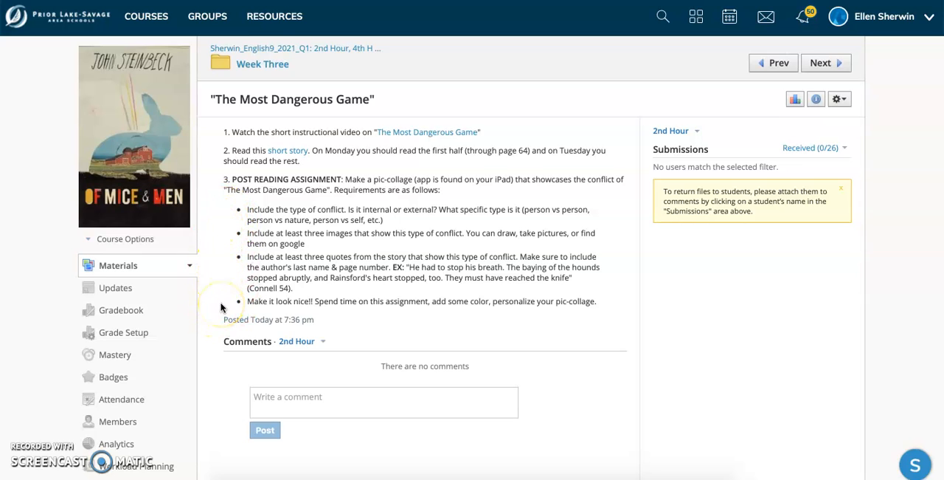
mouse_move(263, 65)
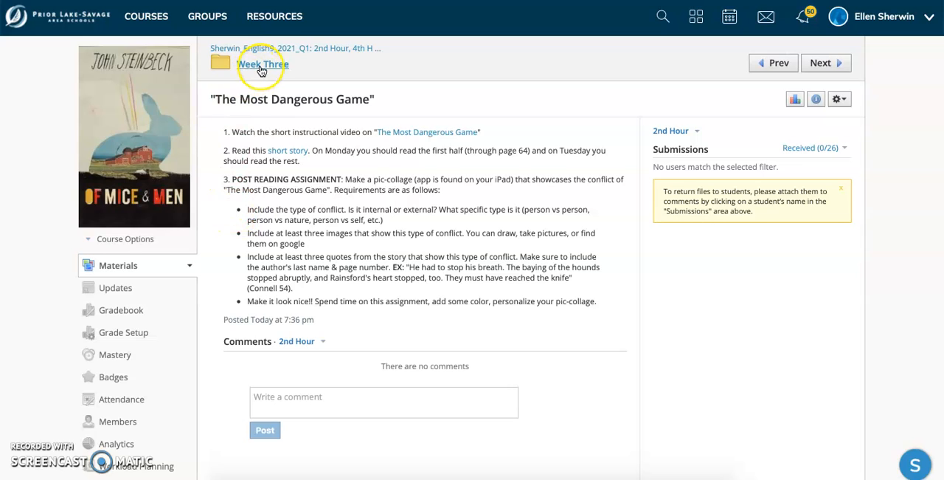
mouse_move(262, 65)
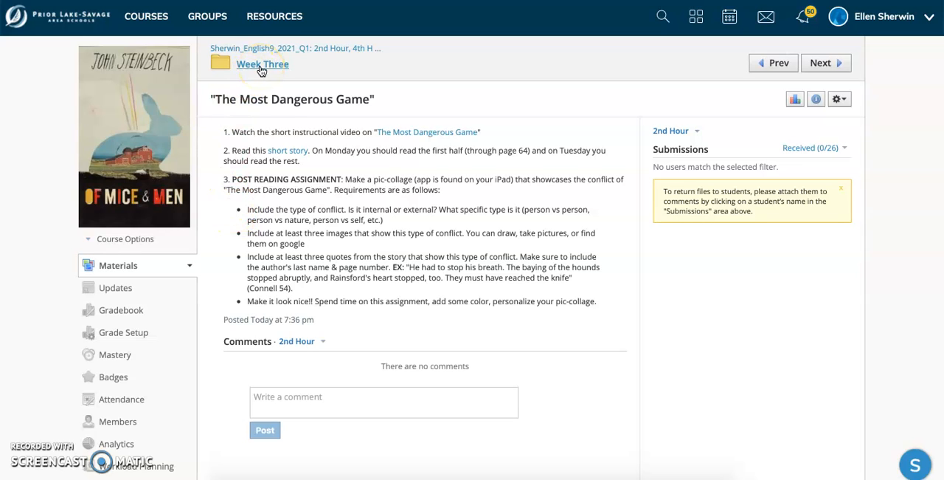
Step: Return to the Week Three folder listing via the breadcrumb link
left_click(263, 65)
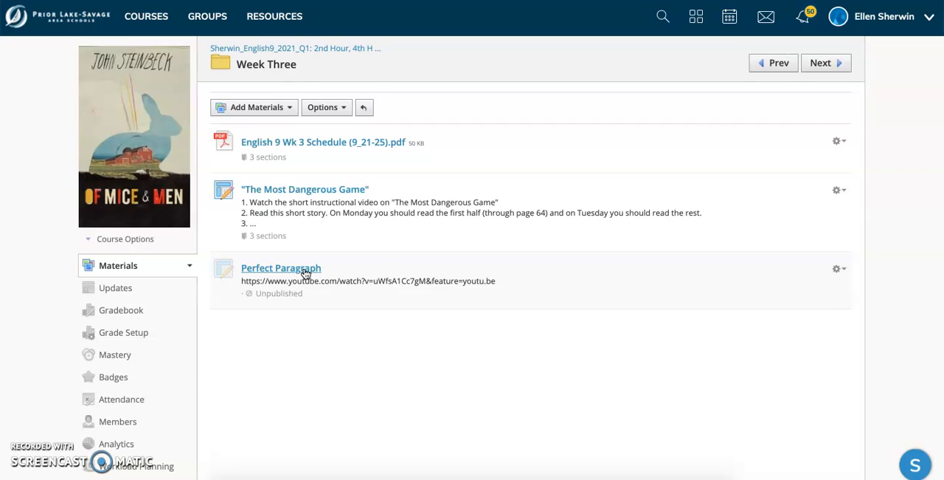
mouse_move(304, 303)
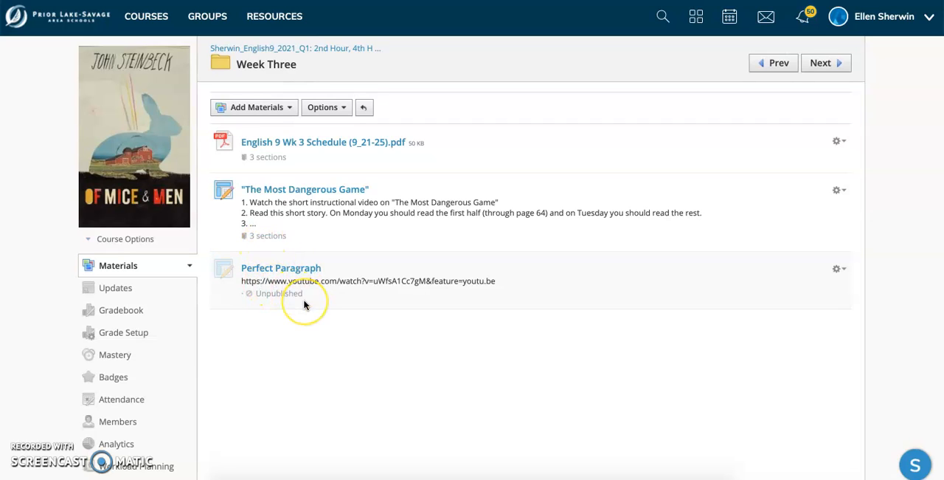
mouse_move(304, 303)
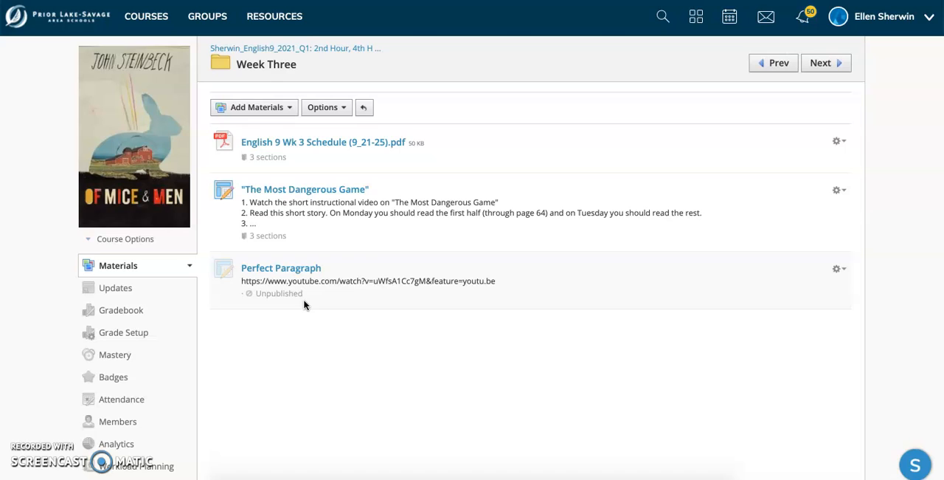
mouse_move(3, 265)
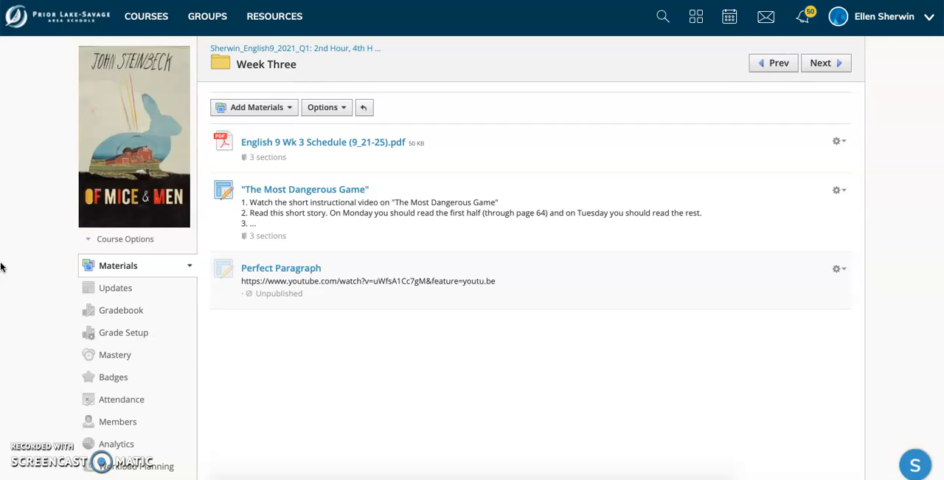
mouse_move(17, 18)
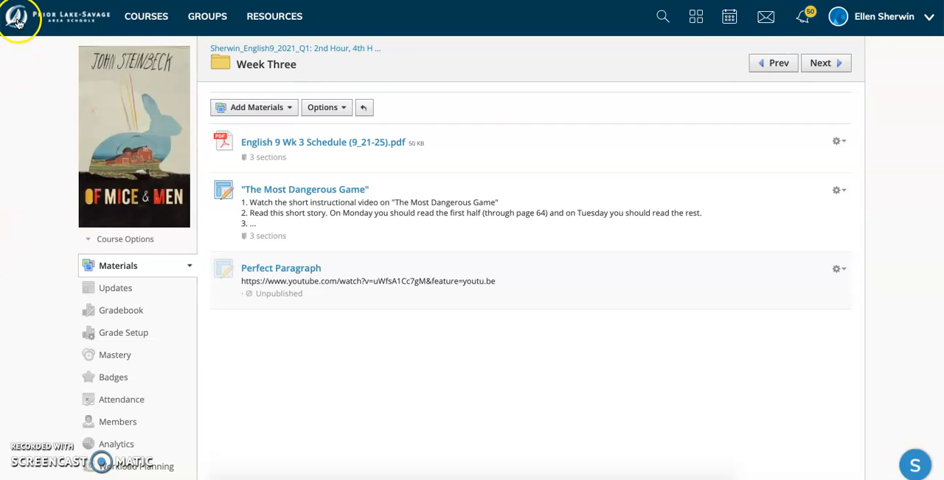